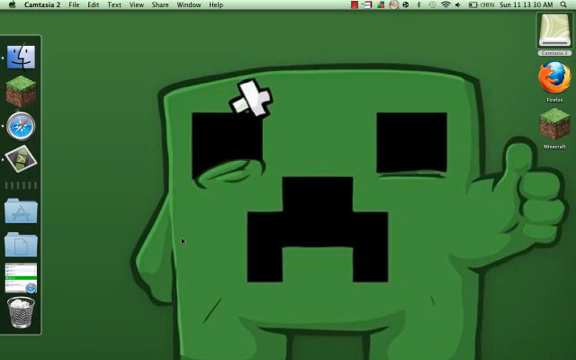
pyautogui.moveTo(78, 168)
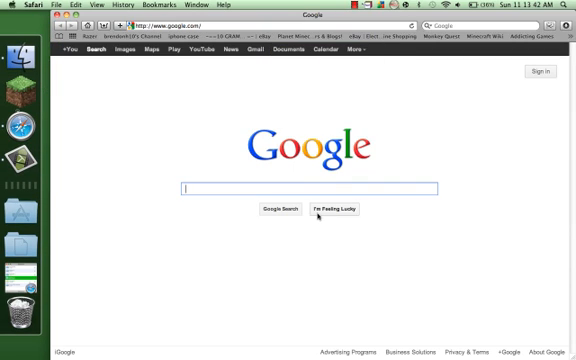
pyautogui.moveTo(332, 237)
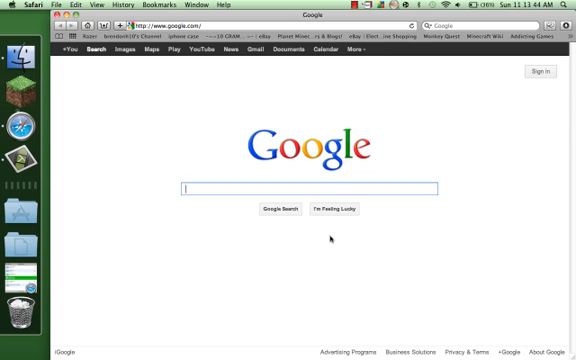
# Search Google for "minecraft car mod".
pyautogui.write('mine')
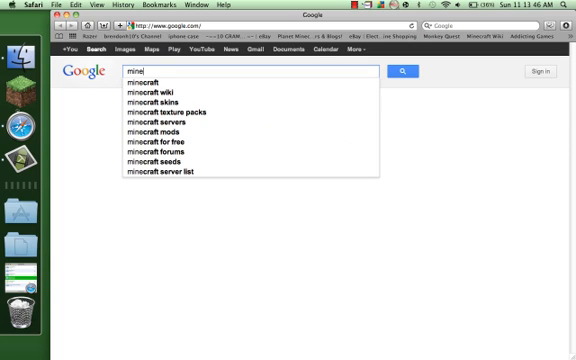
pyautogui.write('craft car mod')
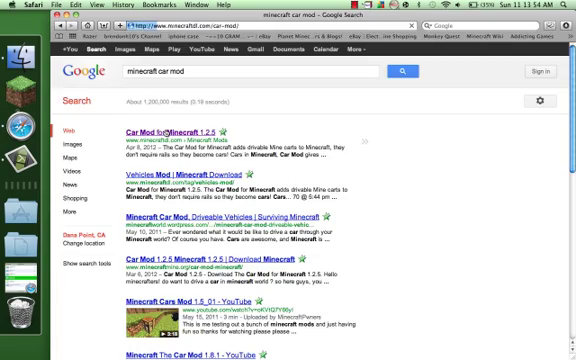
# Open the Car Mod for Minecraft 1.2.5 result and scroll to its How to Install section.
pyautogui.click(155, 131)
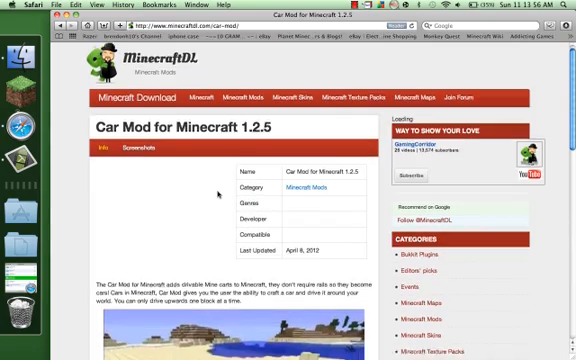
pyautogui.scroll(-3)
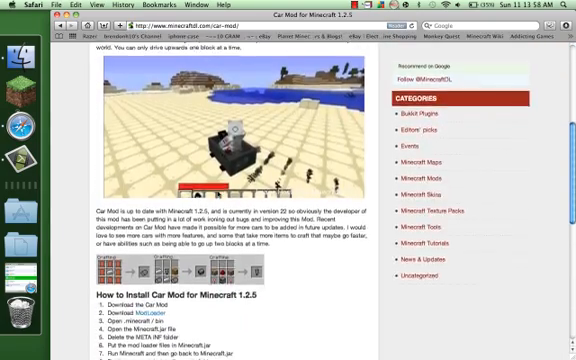
pyautogui.scroll(-3)
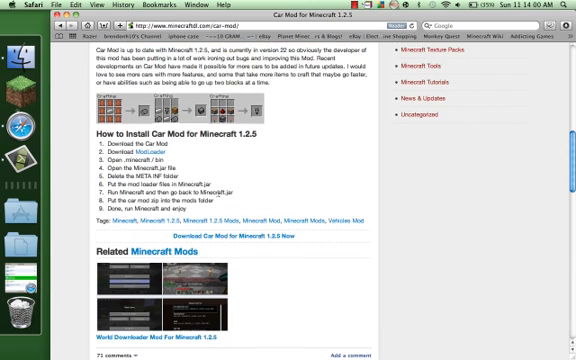
pyautogui.scroll(-3)
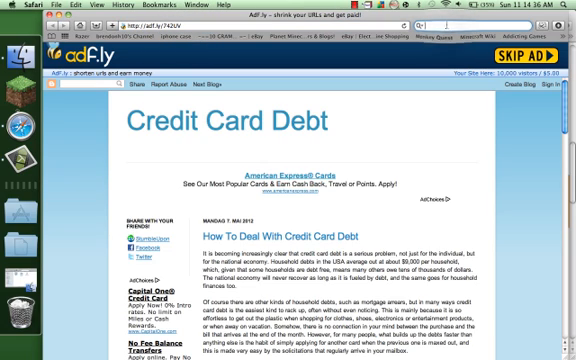
# Search the web for "mod loader" from Safari's search field.
pyautogui.write('mod')
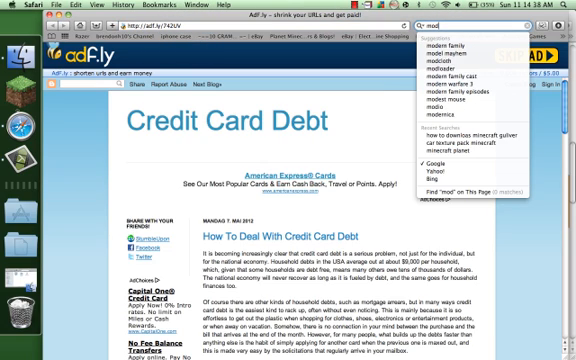
pyautogui.write('mod')
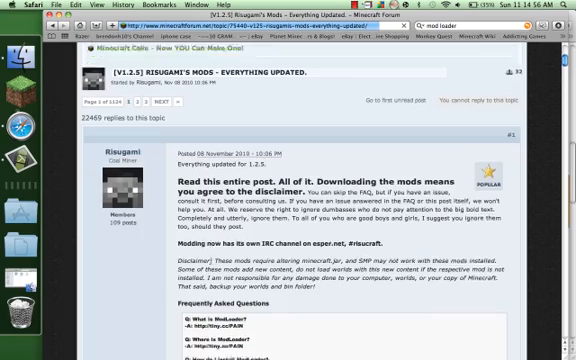
# Scroll Risugami's Mods thread down to the Macintosh steps and ModLoader 1.2.5 download.
pyautogui.scroll(-3)
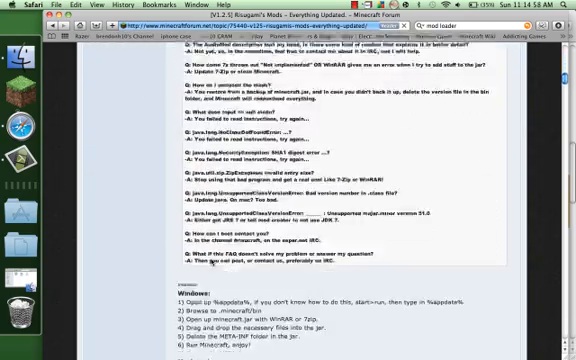
pyautogui.scroll(-3)
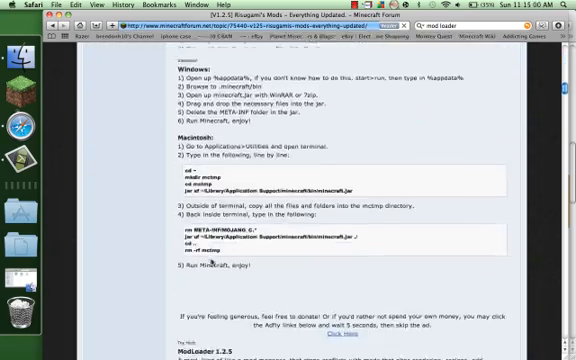
pyautogui.scroll(-3)
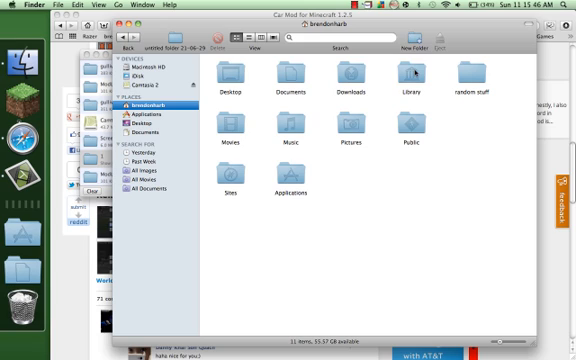
# Open the Library folder on the way to Minecraft's bin folder.
pyautogui.doubleClick(406, 72)
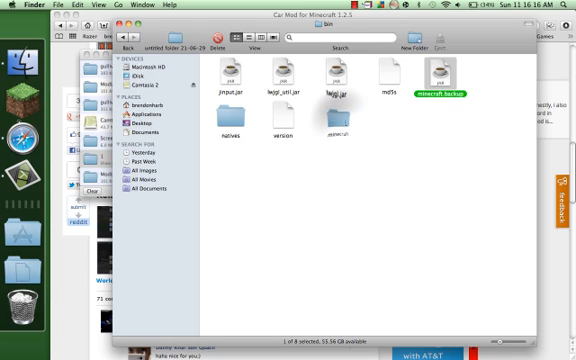
# Finish renaming to minecraft.backup, then open minecraft.jar and scroll through its files.
pyautogui.click(243, 72)
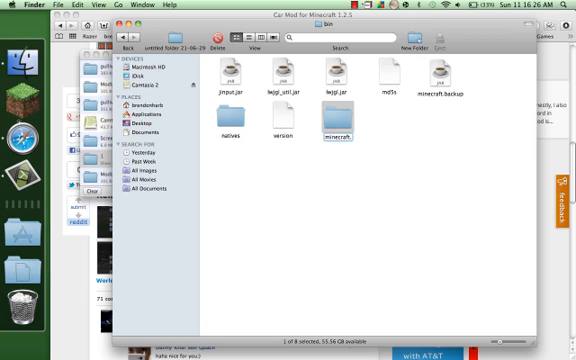
pyautogui.press('Return')
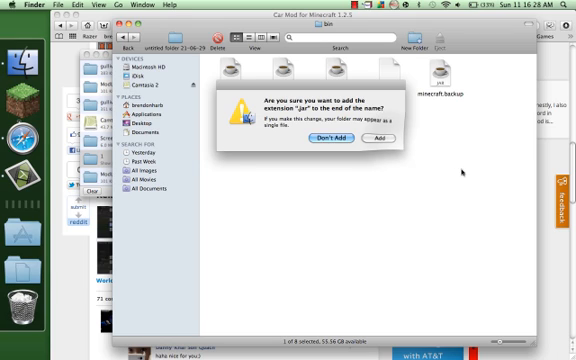
pyautogui.click(379, 139)
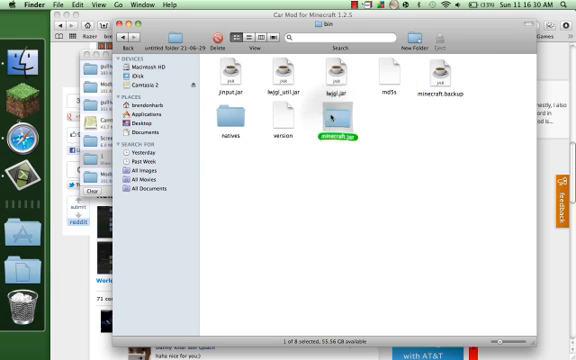
pyautogui.doubleClick(331, 110)
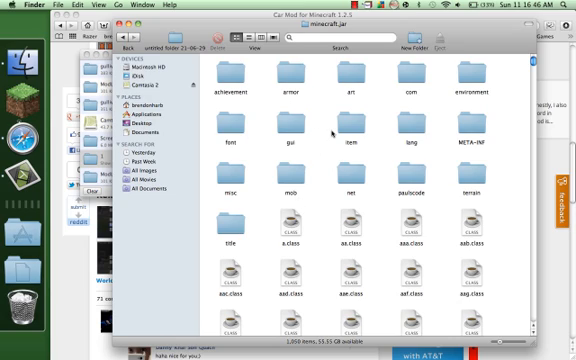
pyautogui.scroll(-3)
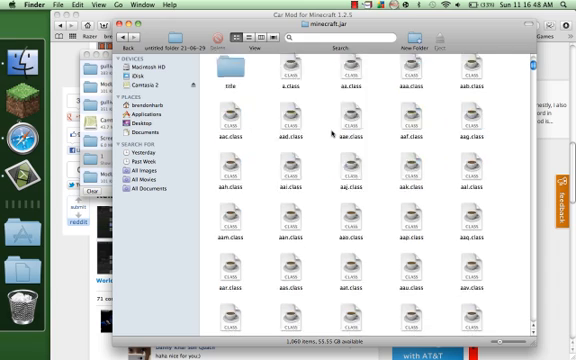
pyautogui.scroll(-3)
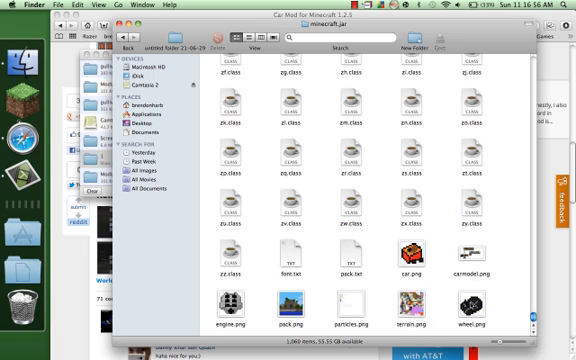
pyautogui.scroll(-3)
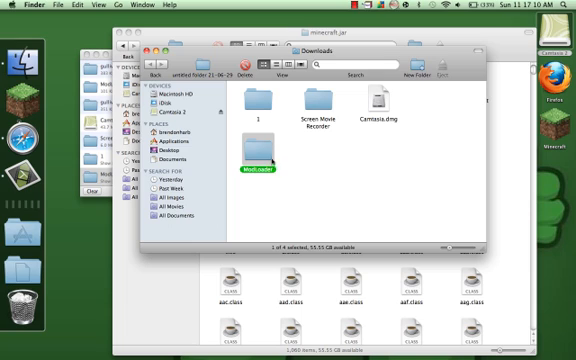
# Copy the ModLoader folder's files into minecraft.jar, replacing existing class files.
pyautogui.doubleClick(256, 160)
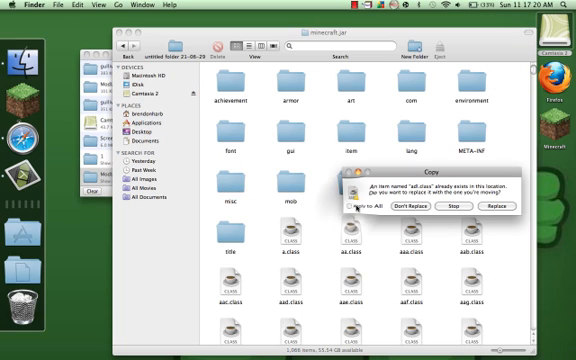
pyautogui.click(495, 208)
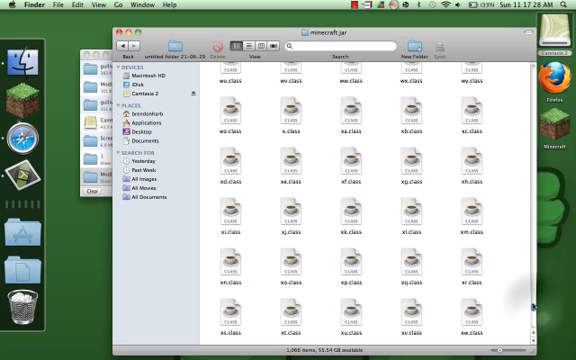
pyautogui.scroll(3)
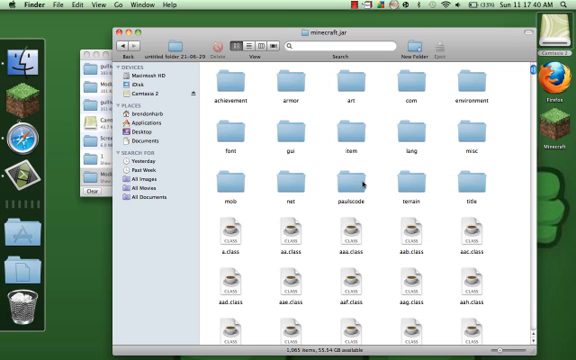
# Scroll through minecraft.jar's contents to find the META-INF folder.
pyautogui.scroll(-3)
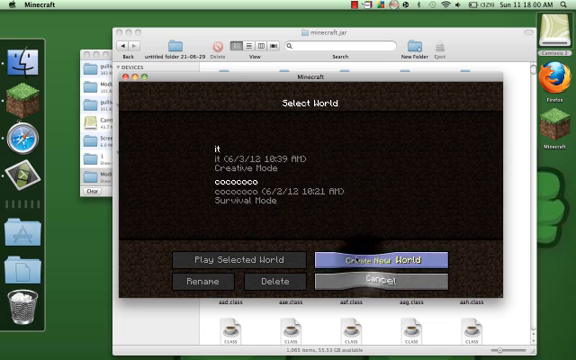
# Create a new world named "test" with Game Mode set to Creative.
pyautogui.click(394, 259)
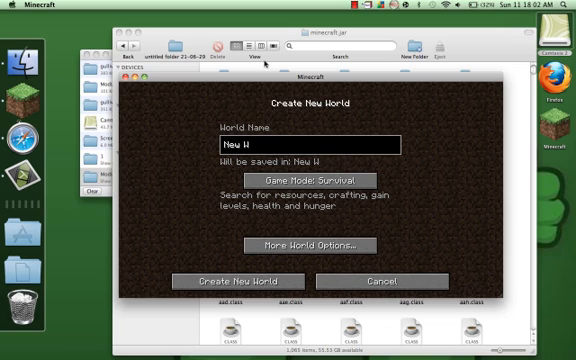
pyautogui.write('test')
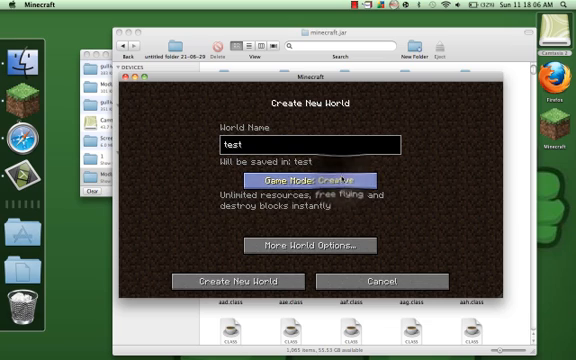
pyautogui.click(236, 281)
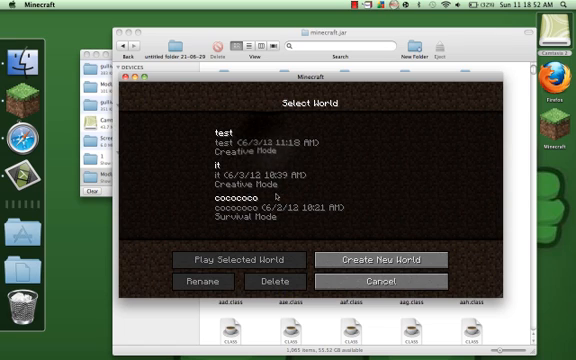
# Select and play the "test" world.
pyautogui.click(242, 260)
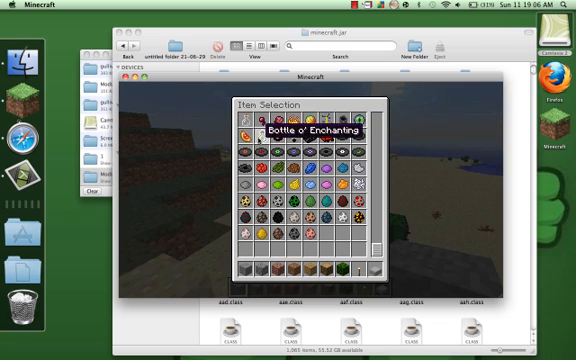
pyautogui.moveTo(351, 285)
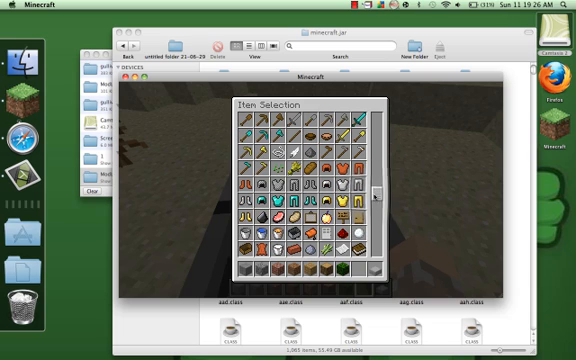
# Select the mod's car item, place the car in the test world, and open its Car storage inventory.
pyautogui.scroll(-3)
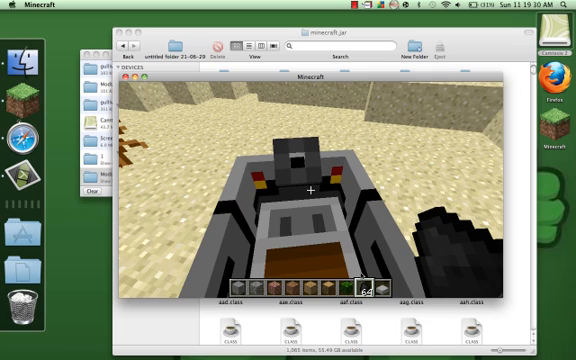
pyautogui.press('e')
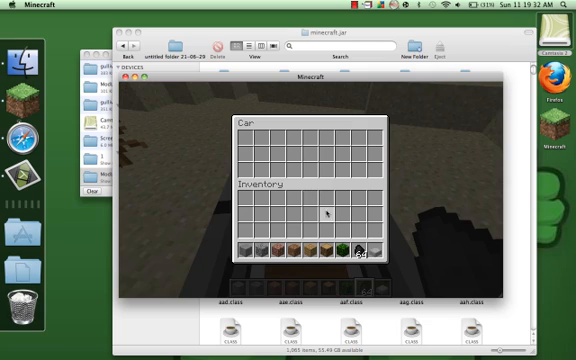